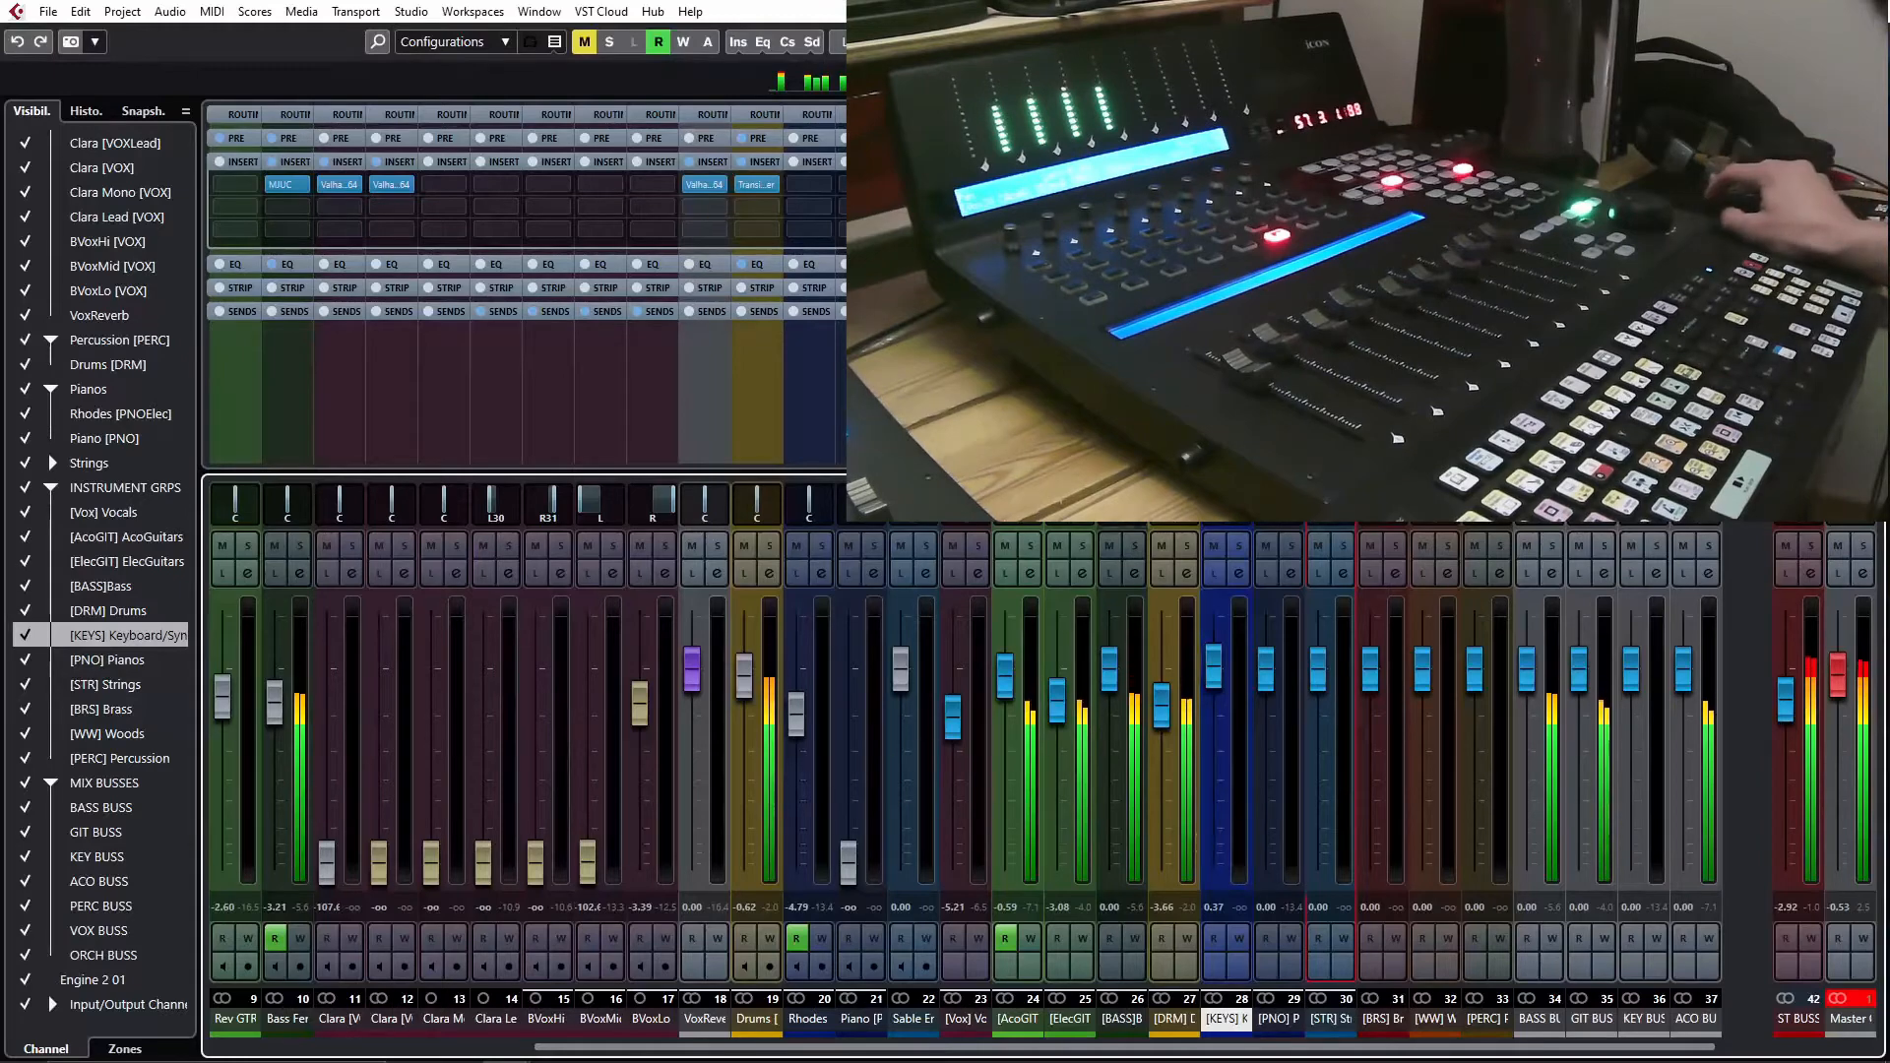
- Drag the [DRM] Drums group fader down to about -20.2 dB
drag(1161, 699, 1154, 793)
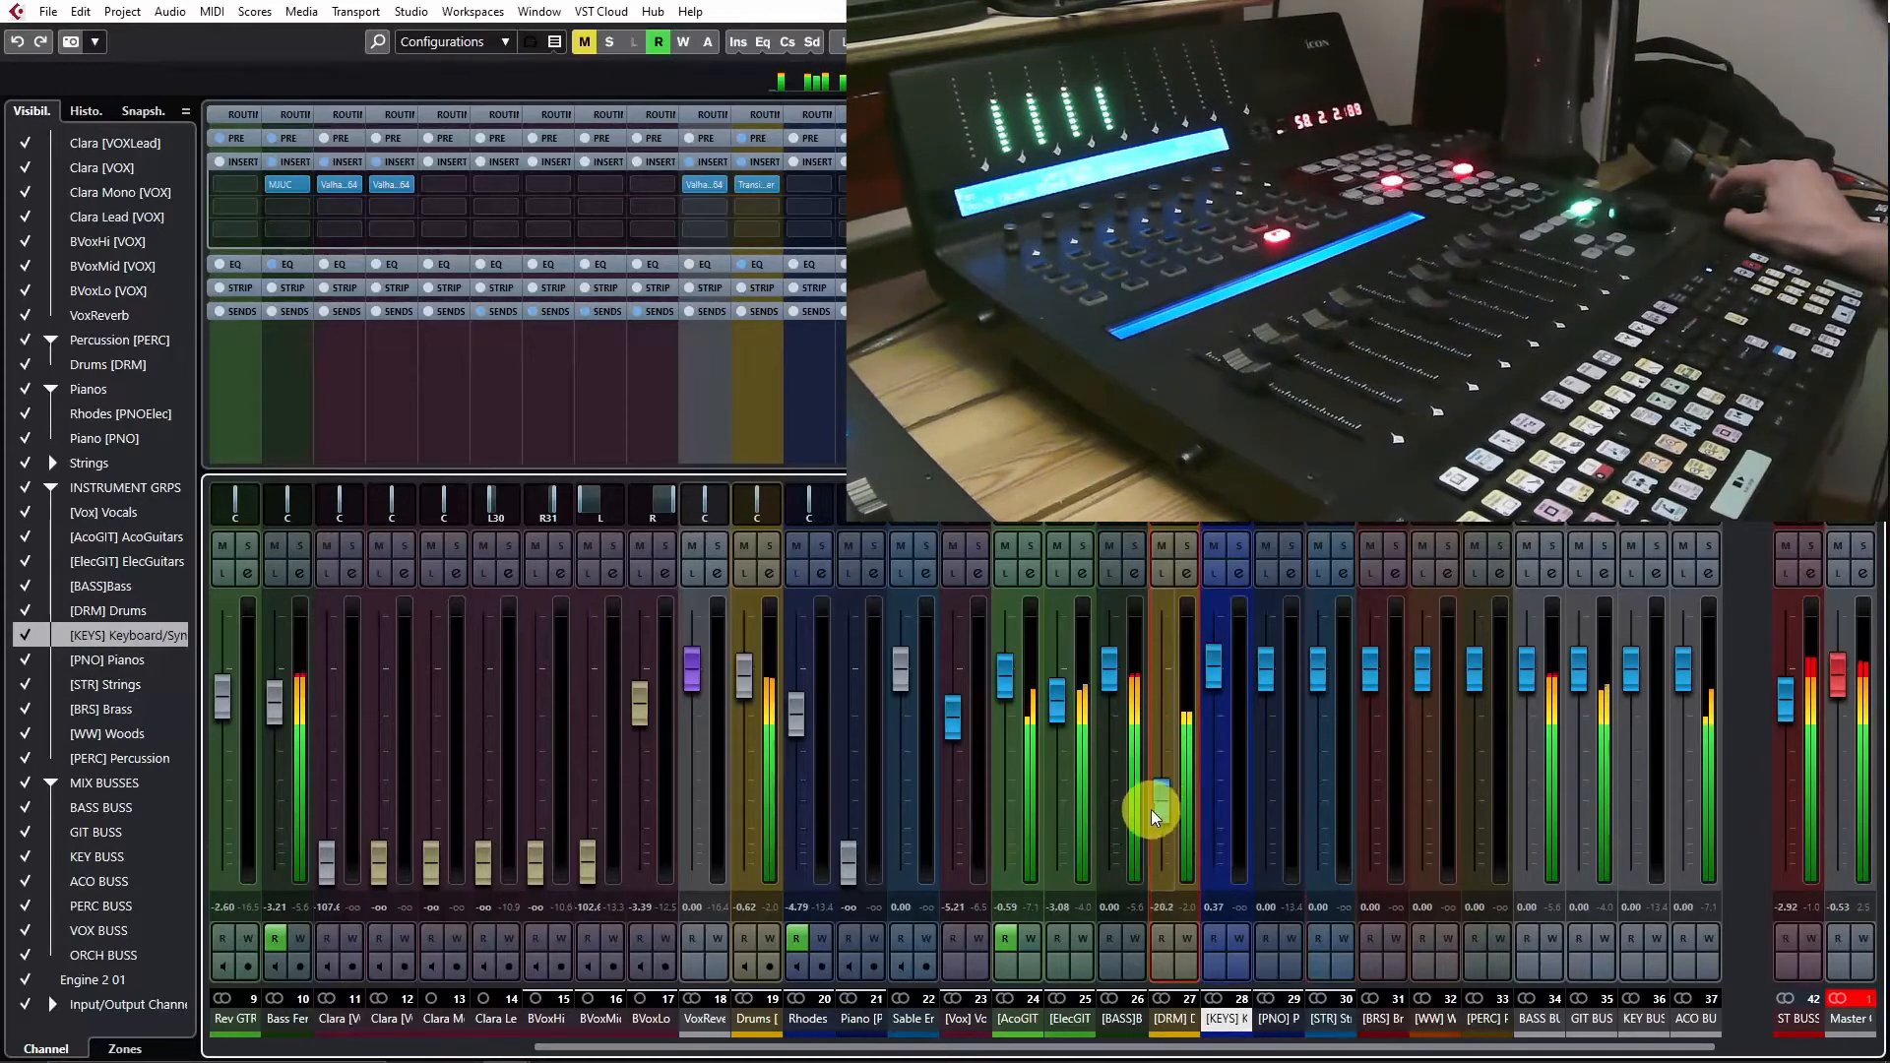